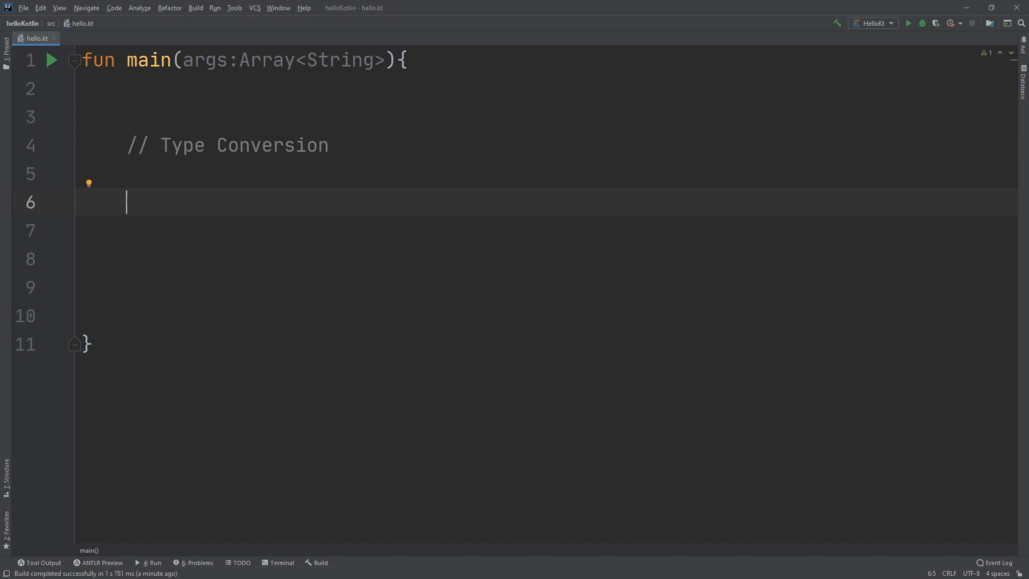
Declare var x: Int = 7 and var y: Double = 3.14 on separate lines.
type("car")
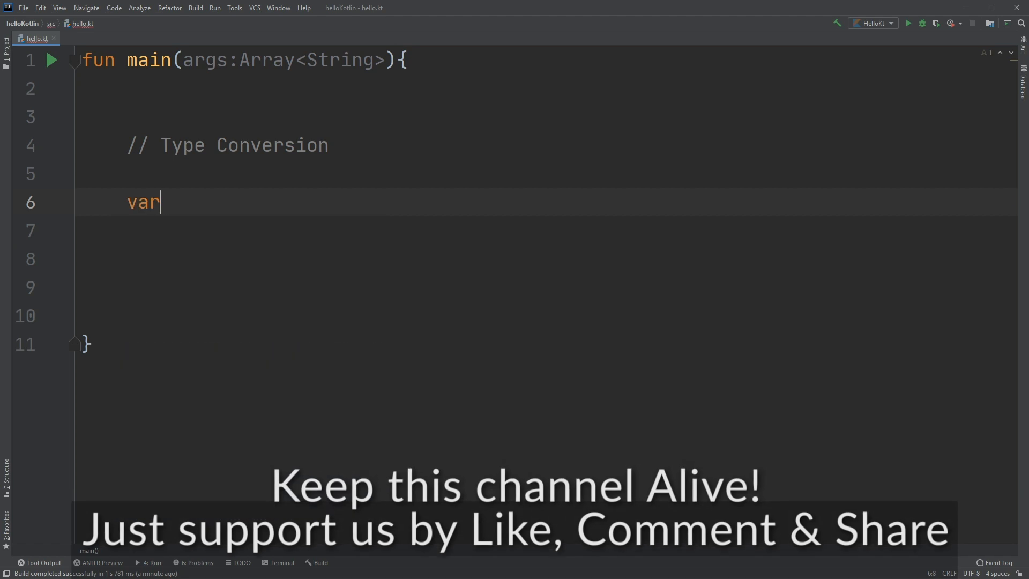
type("x")
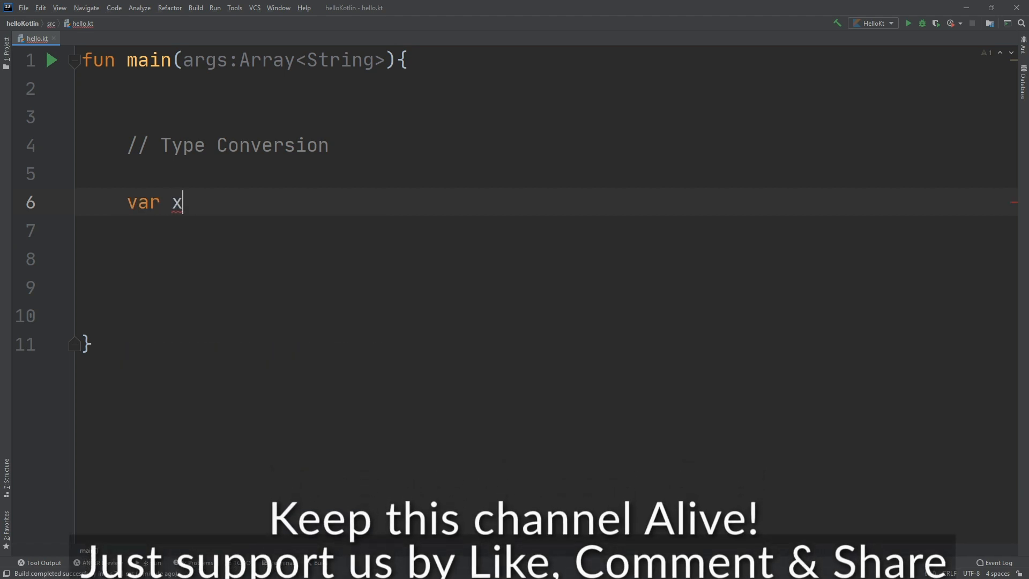
type(": Itn")
left_click(569, 231)
type("var")
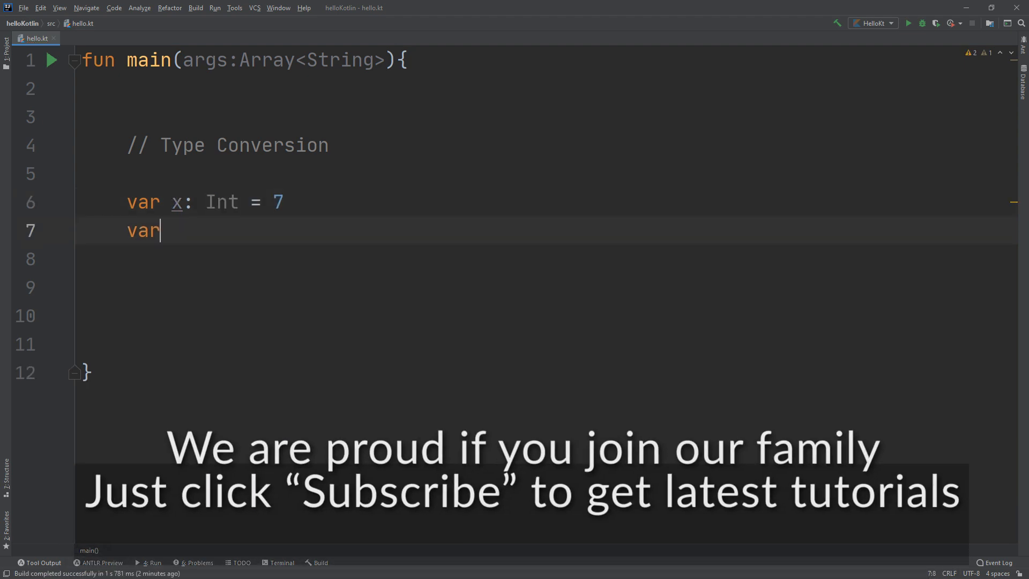
type("y")
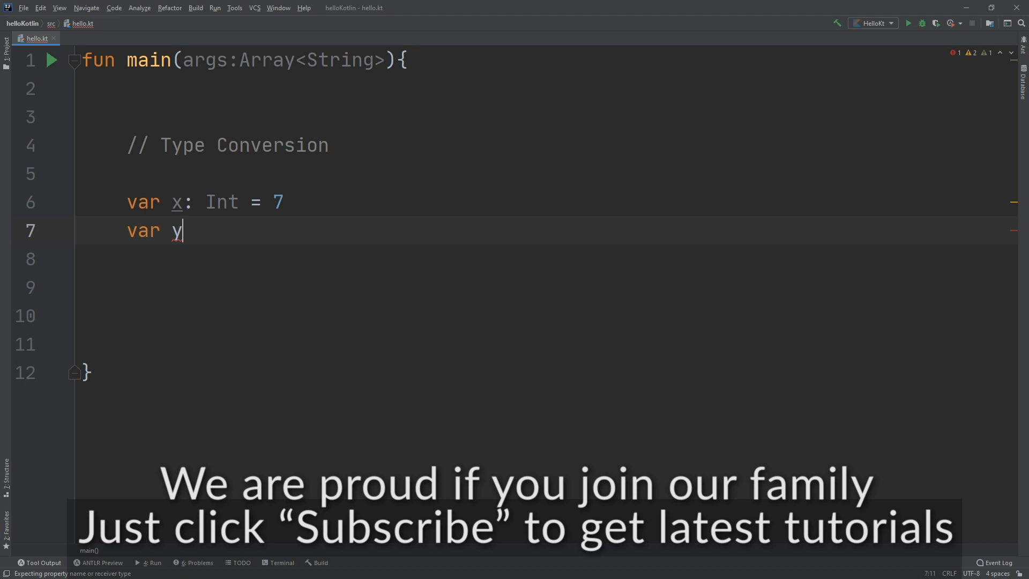
type(":")
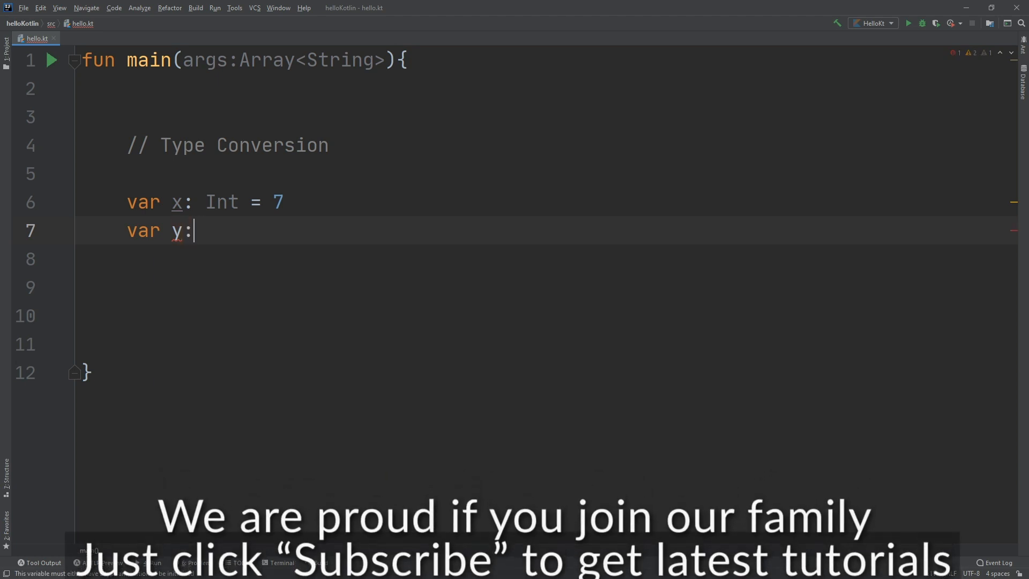
type("Diy")
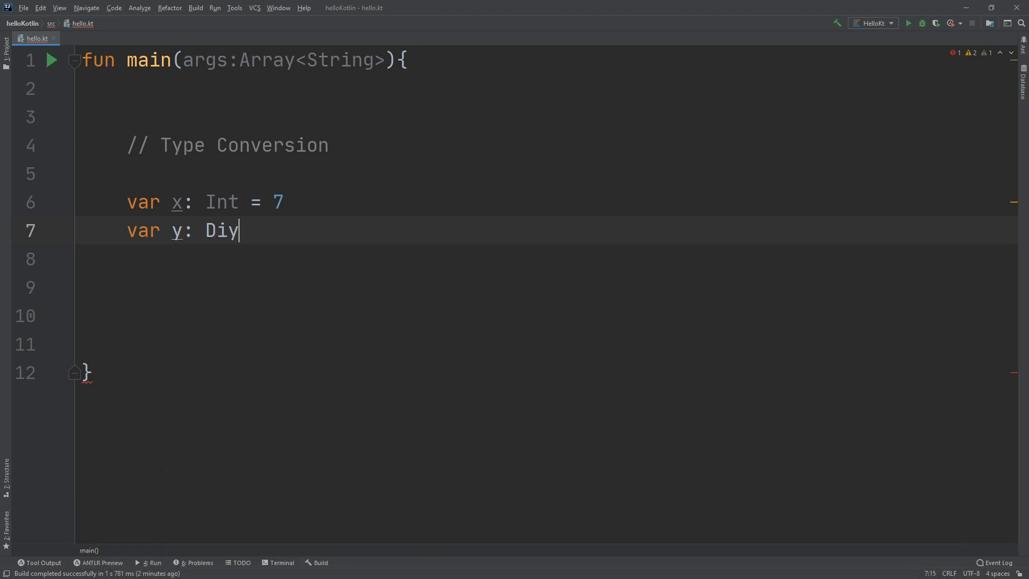
type("Double")
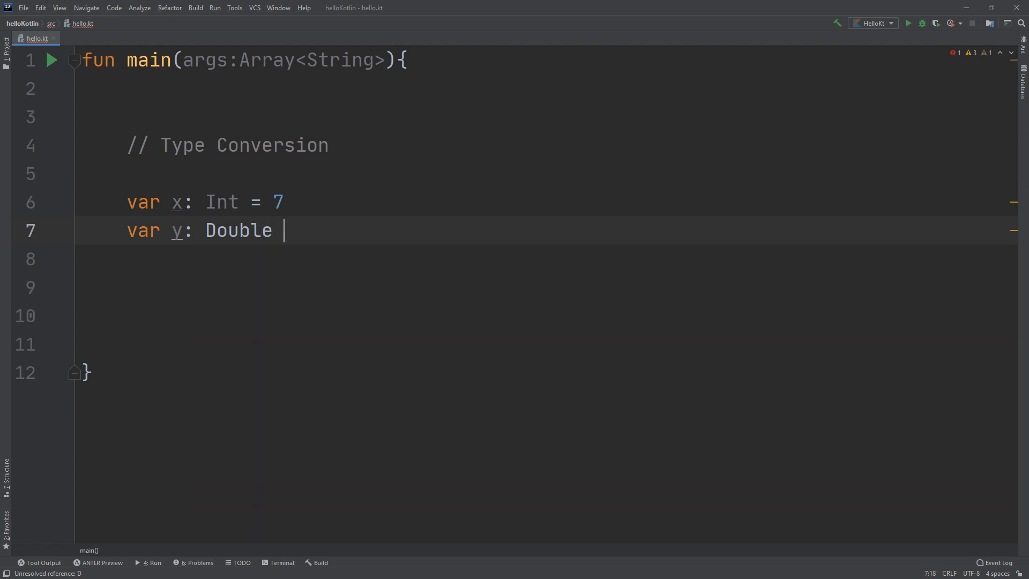
type("= 2.")
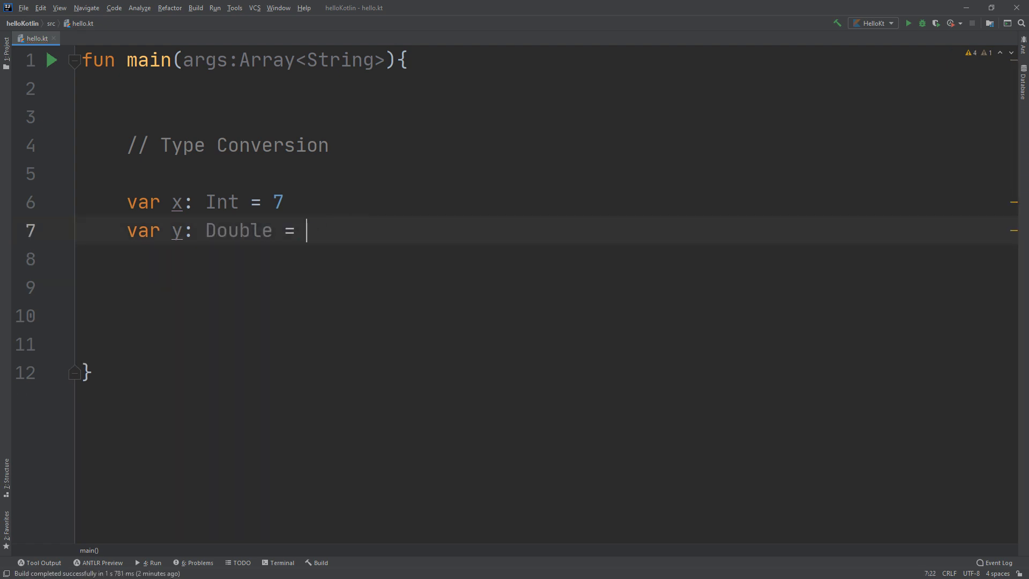
type("3.14")
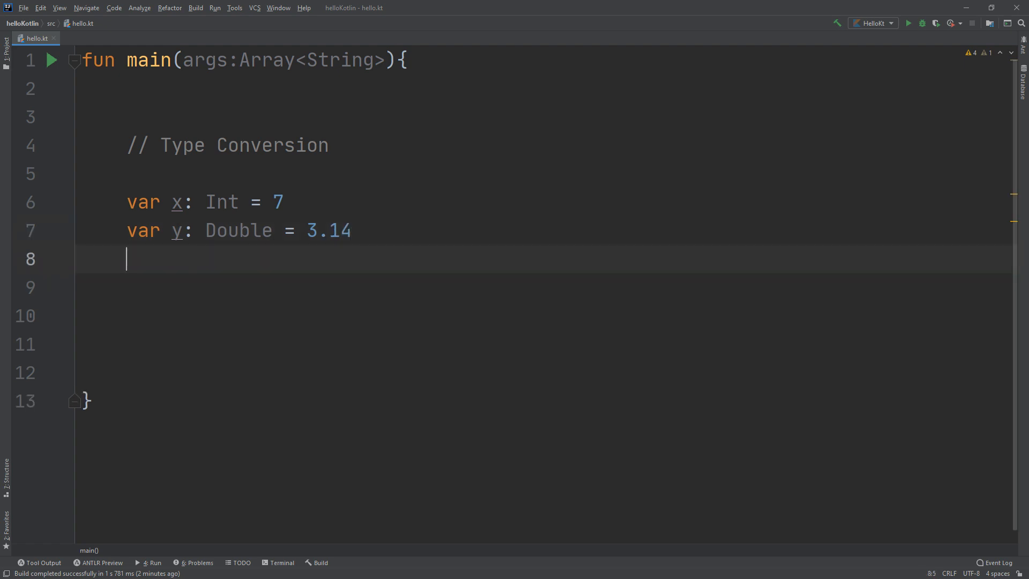
Type x = y on line 9, which is flagged as an Int/Double type mismatch.
type("x")
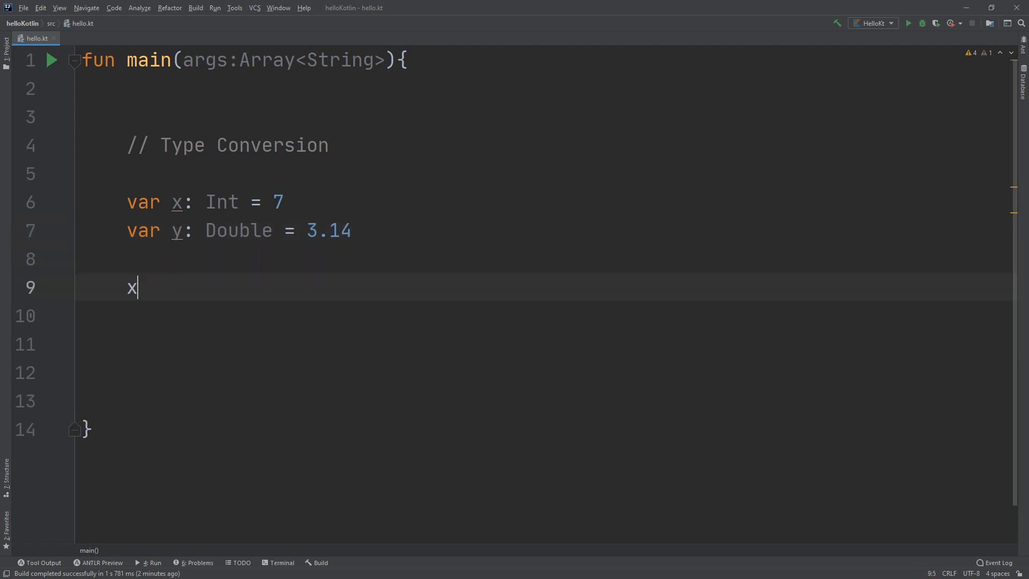
type("= y")
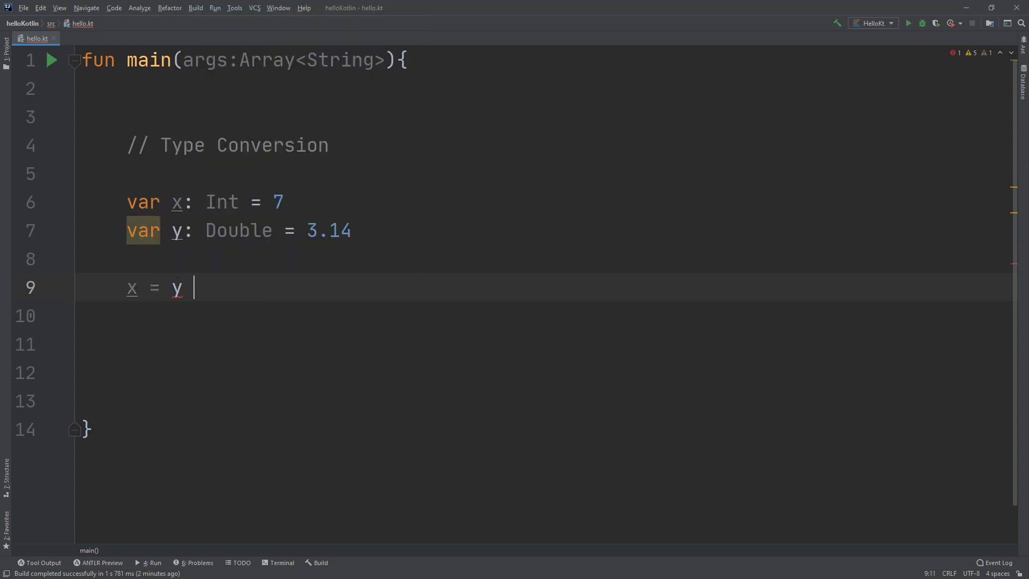
mouse_move(178, 288)
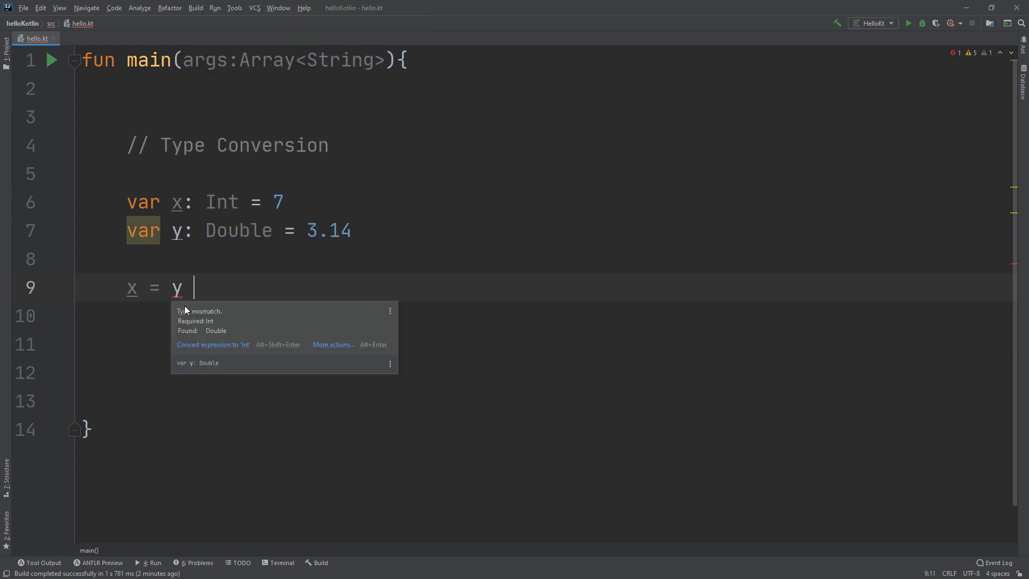
mouse_move(195, 327)
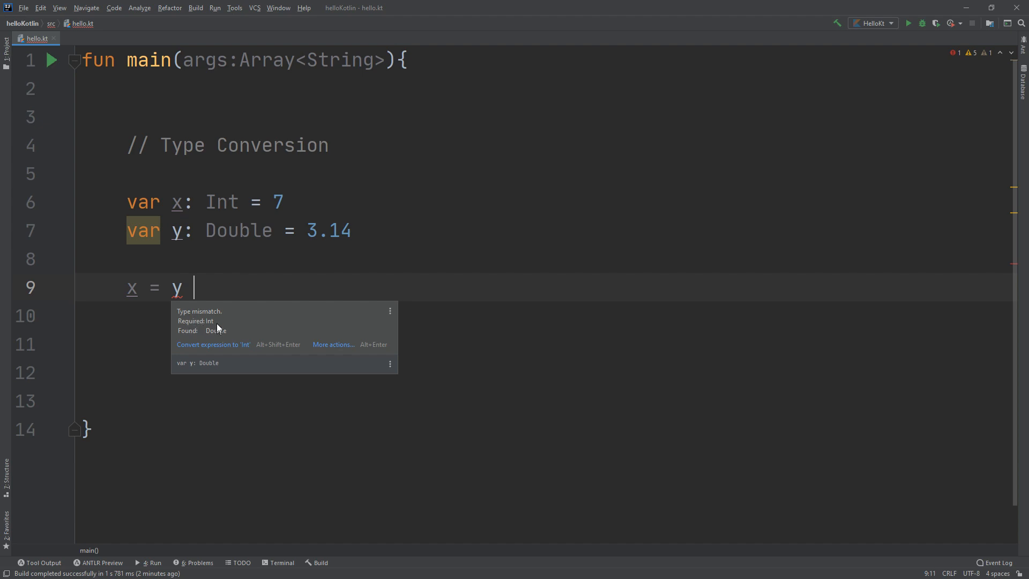
mouse_move(169, 202)
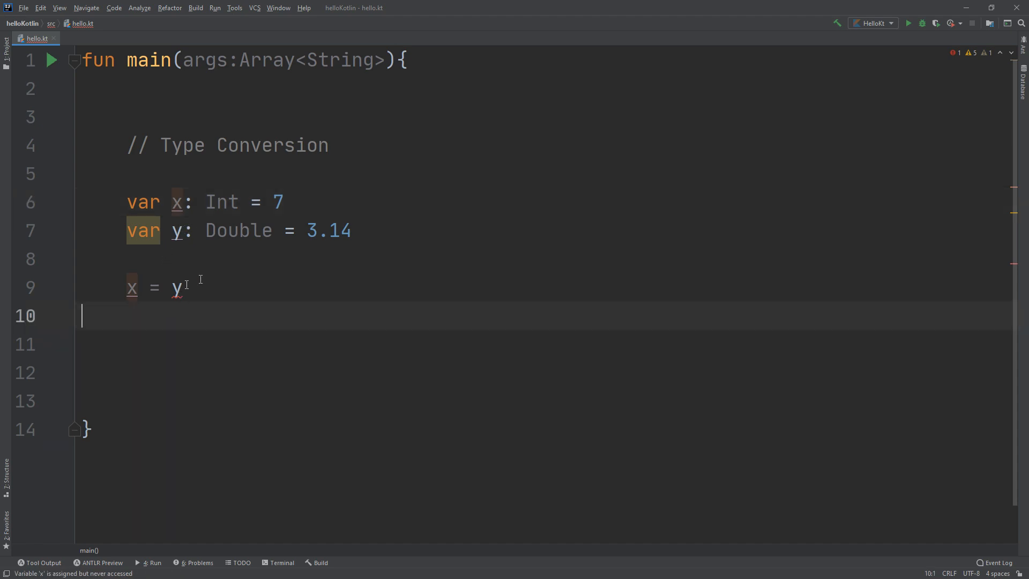
Highlight Double and y, then append // ERROR to the x = y line.
double_click(238, 230)
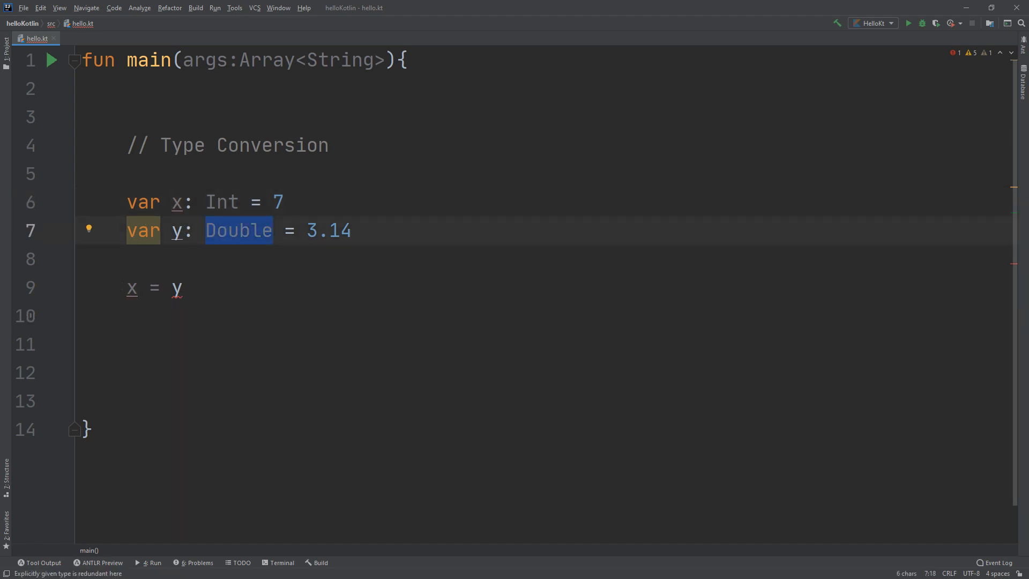
left_click(193, 288)
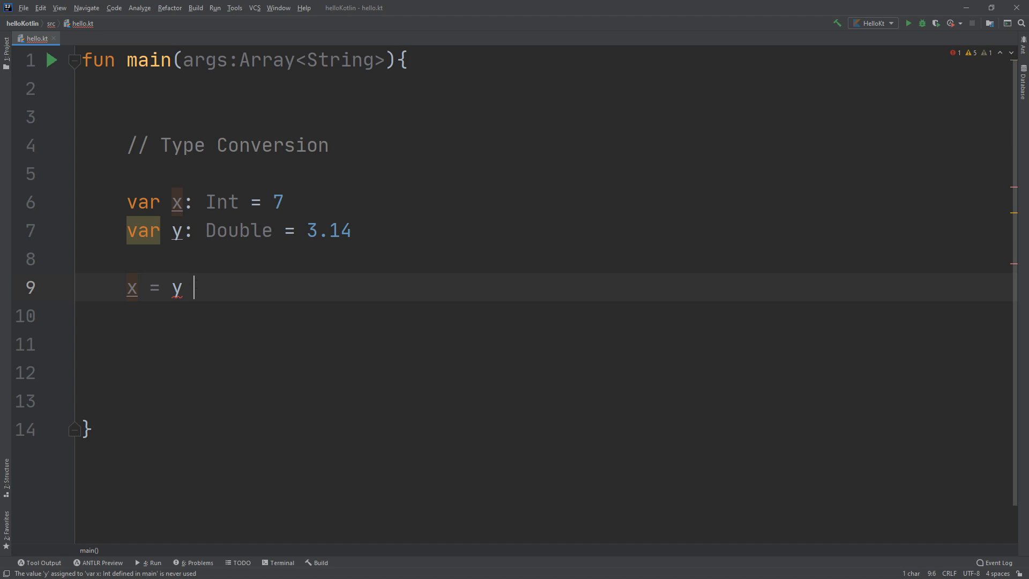
double_click(176, 288)
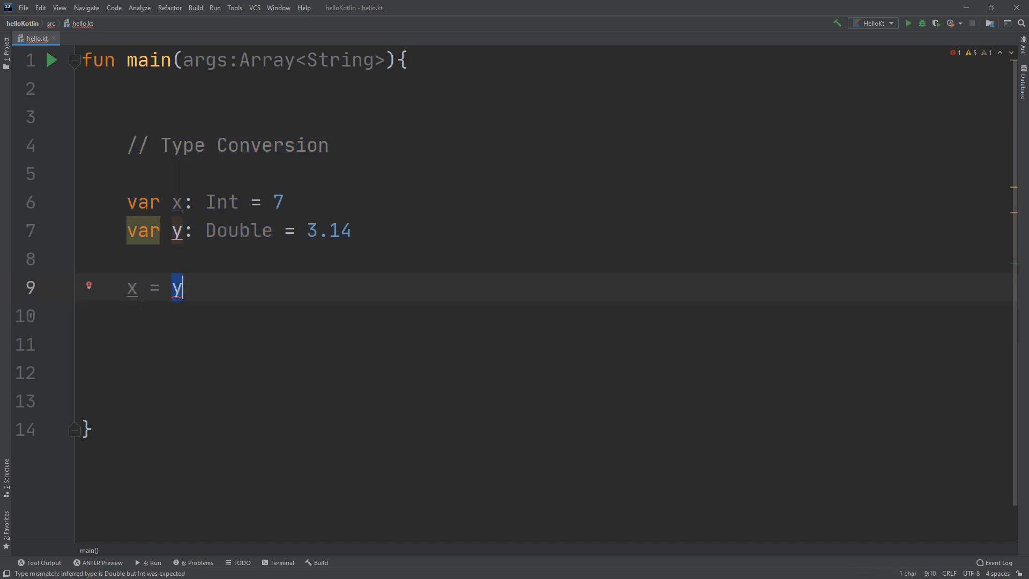
type("\" \"")
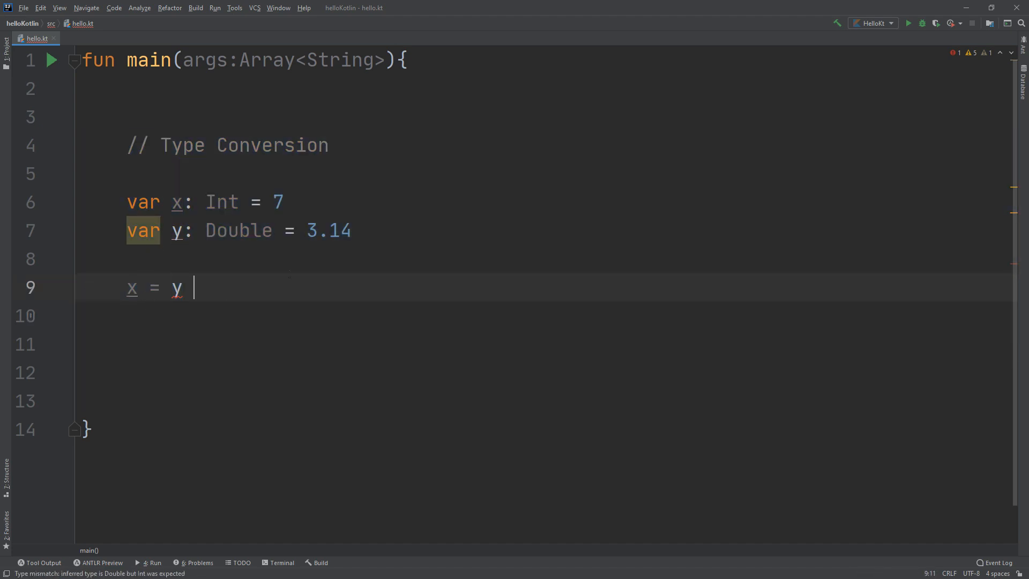
type("//")
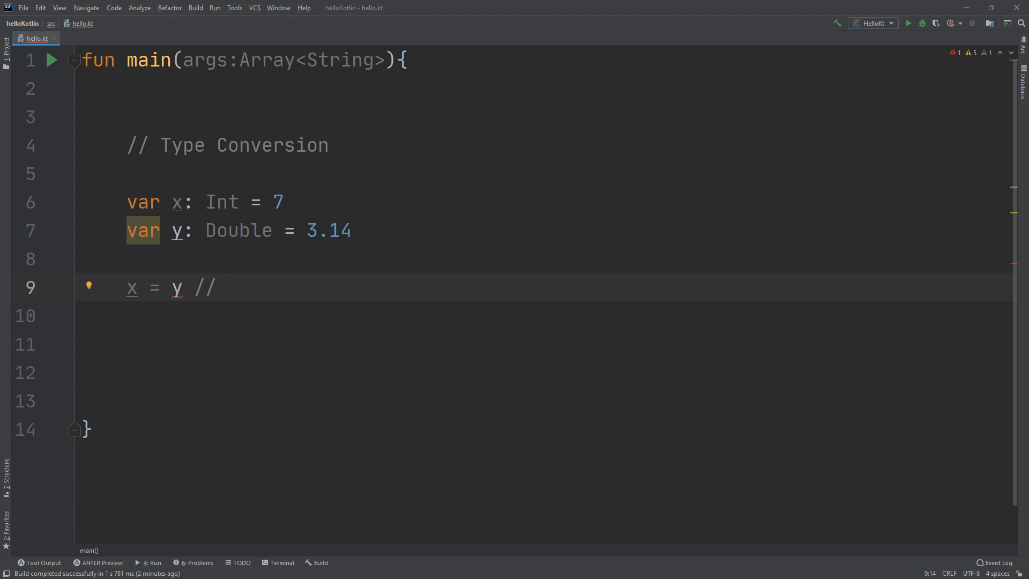
type("ERROR")
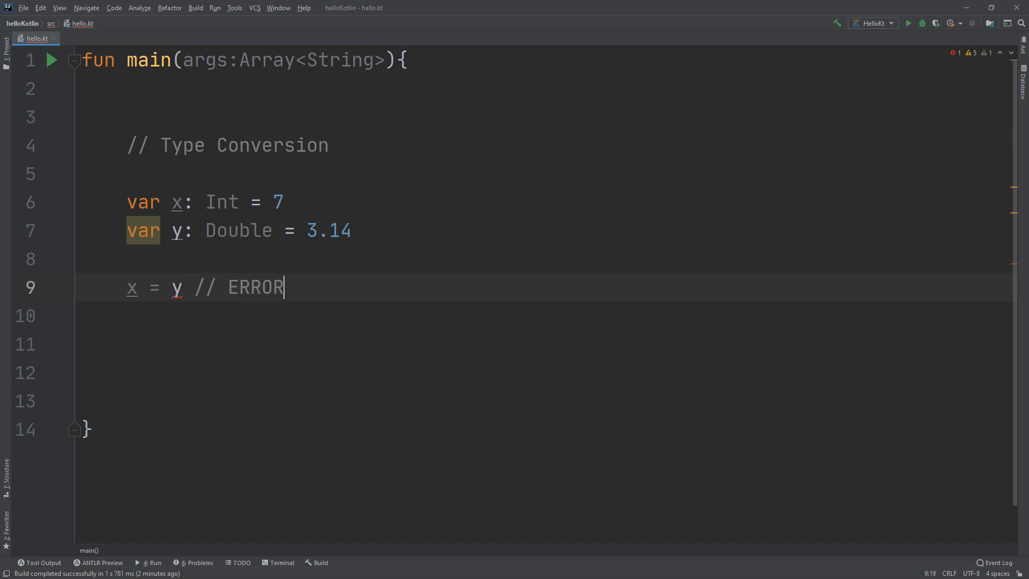
type("y = x")
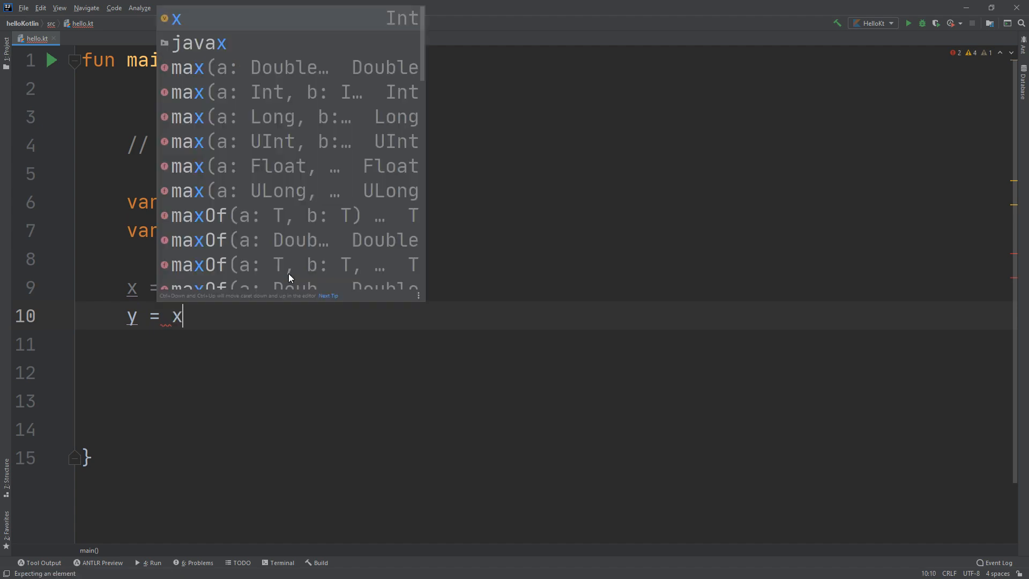
Finish the y = x line and append a // Accepter comment.
key("Escape")
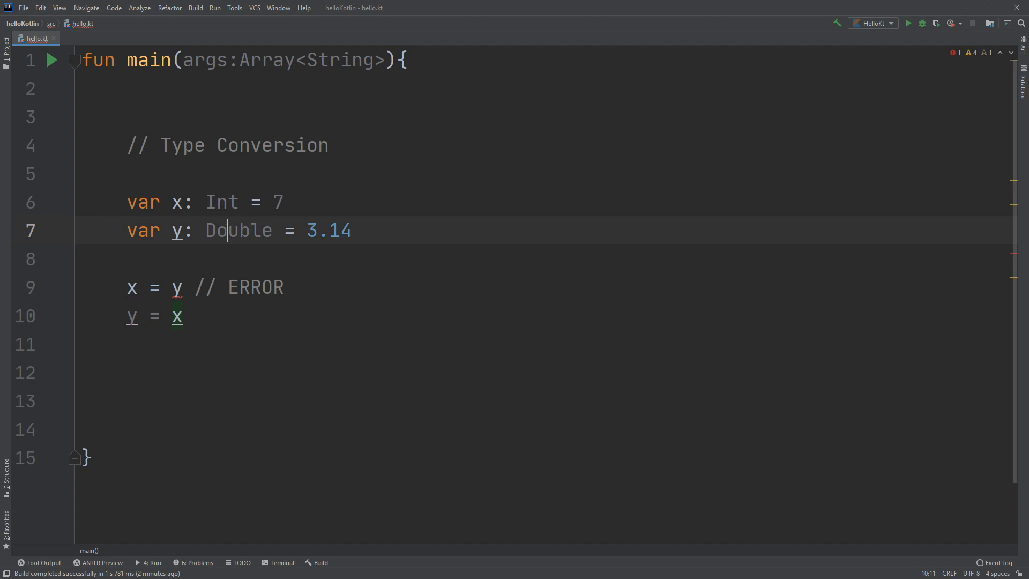
left_click(136, 316)
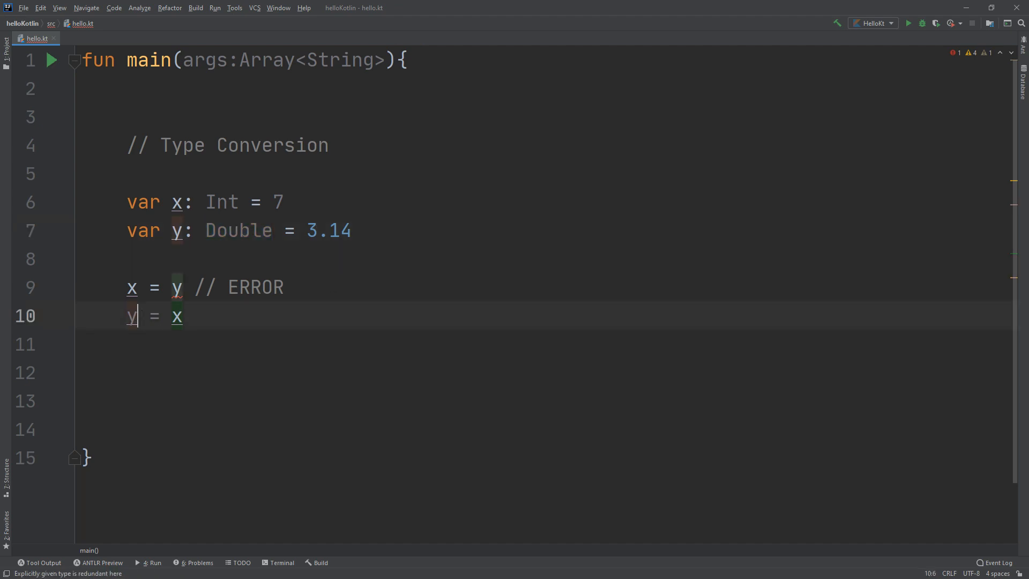
double_click(131, 317)
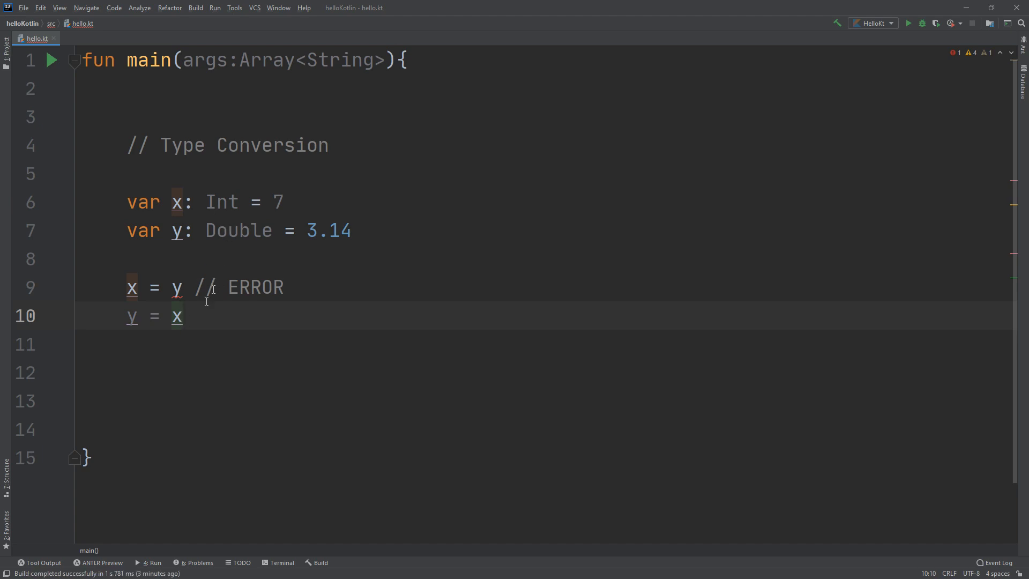
mouse_move(260, 323)
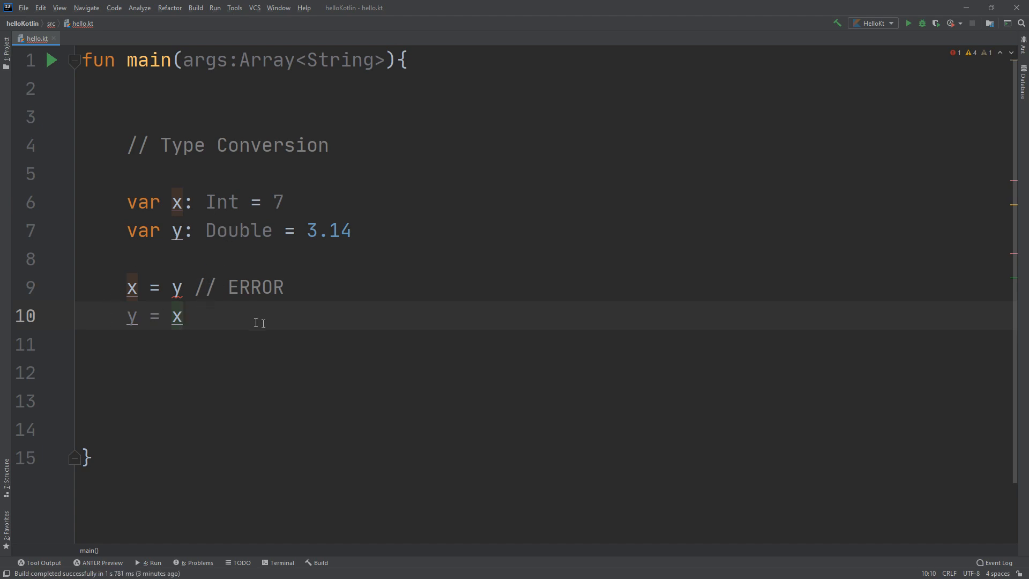
type("//")
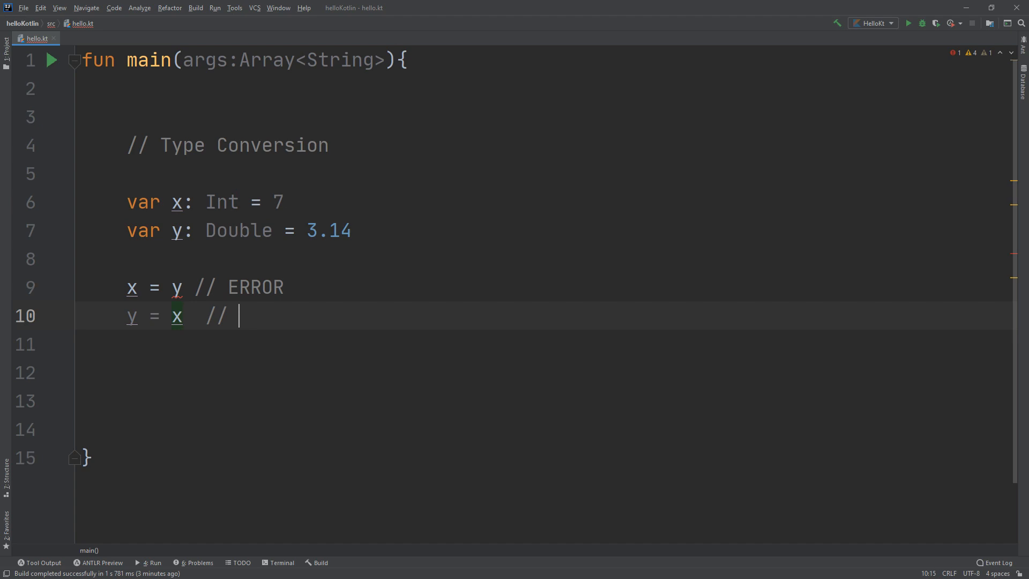
type("Accepter")
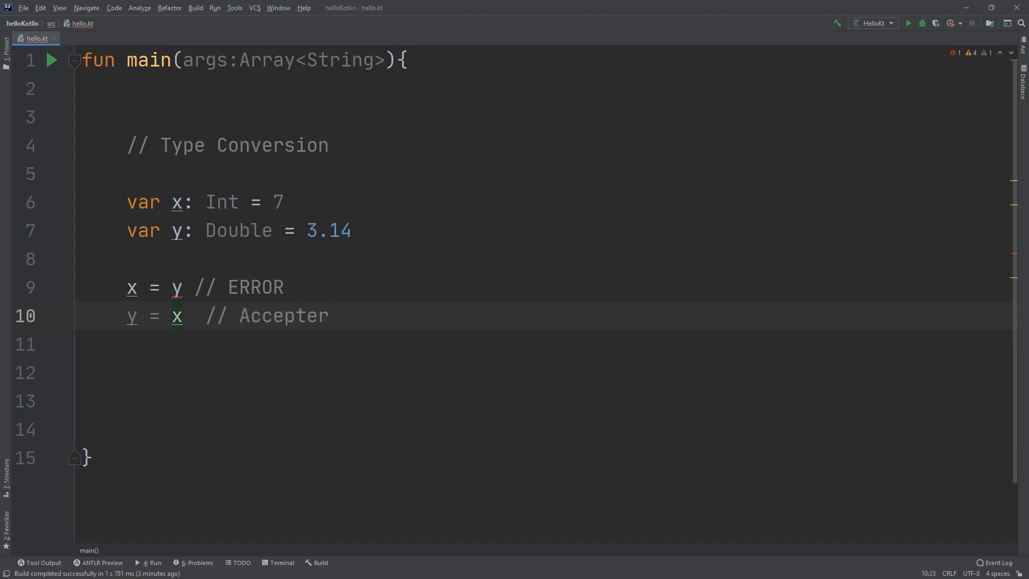
mouse_move(252, 427)
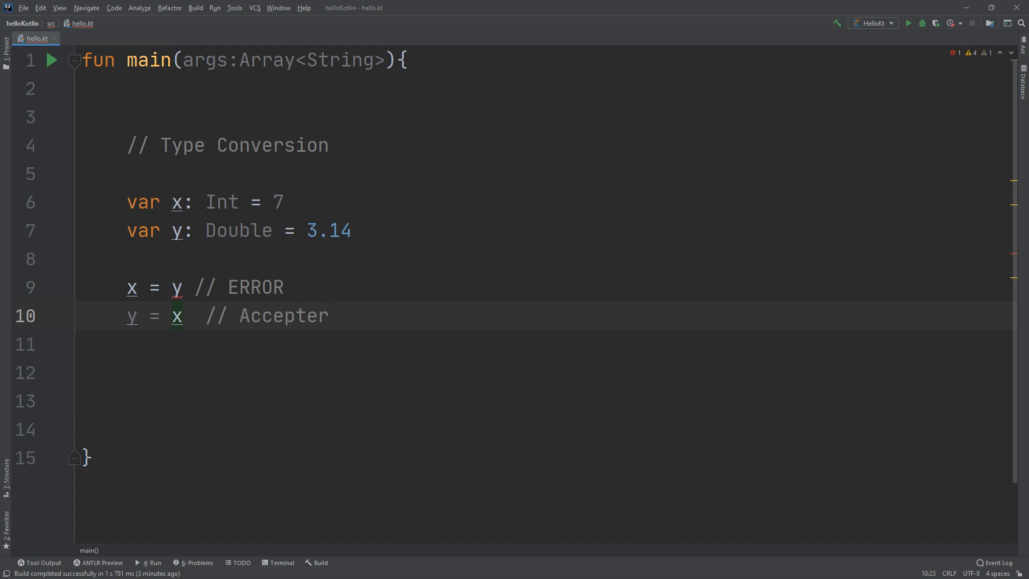
mouse_move(540, 277)
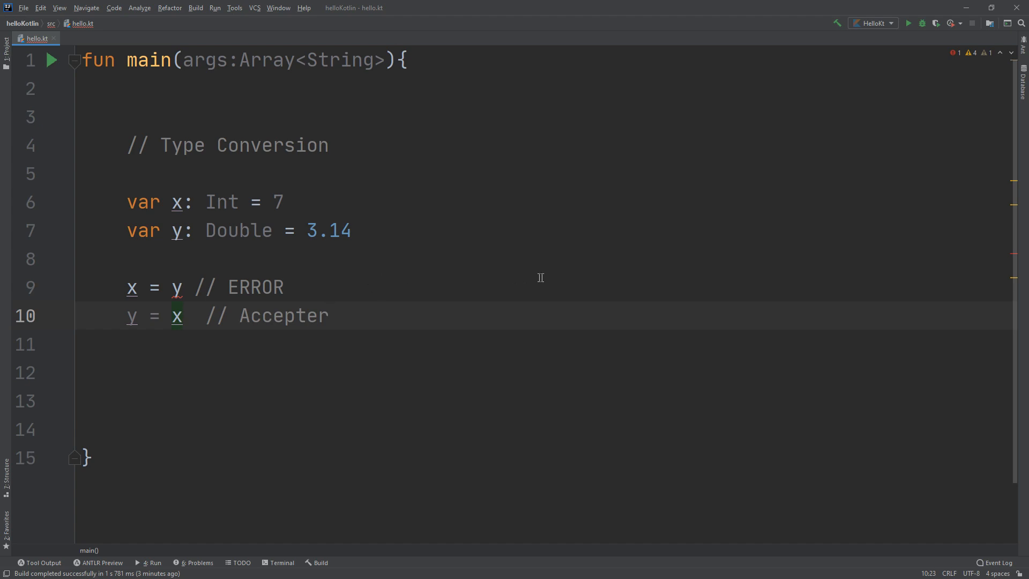
mouse_move(586, 237)
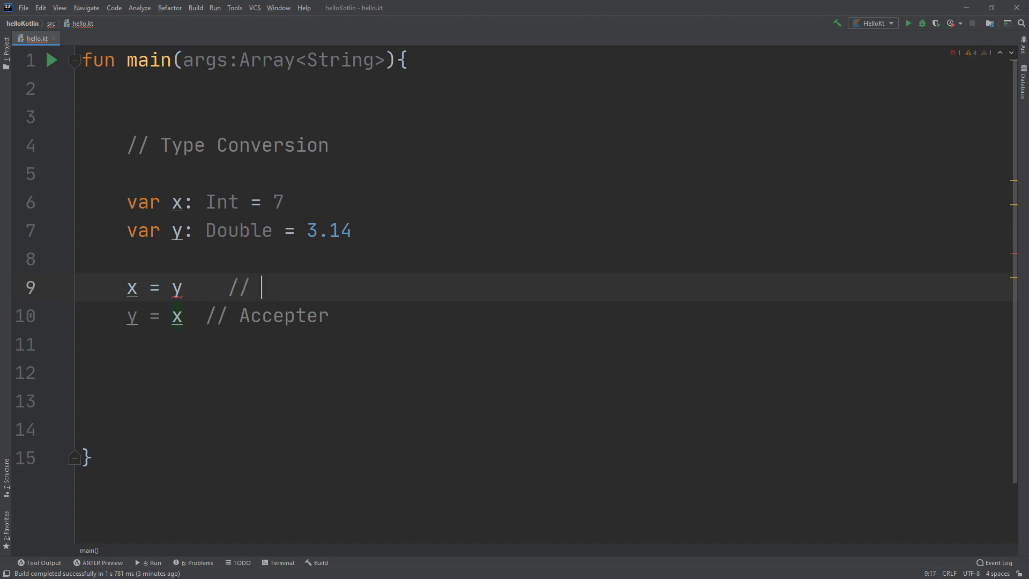
Change line 9's comment to // COnverting the type: integer = decimal.toInt().
type("COnverting th")
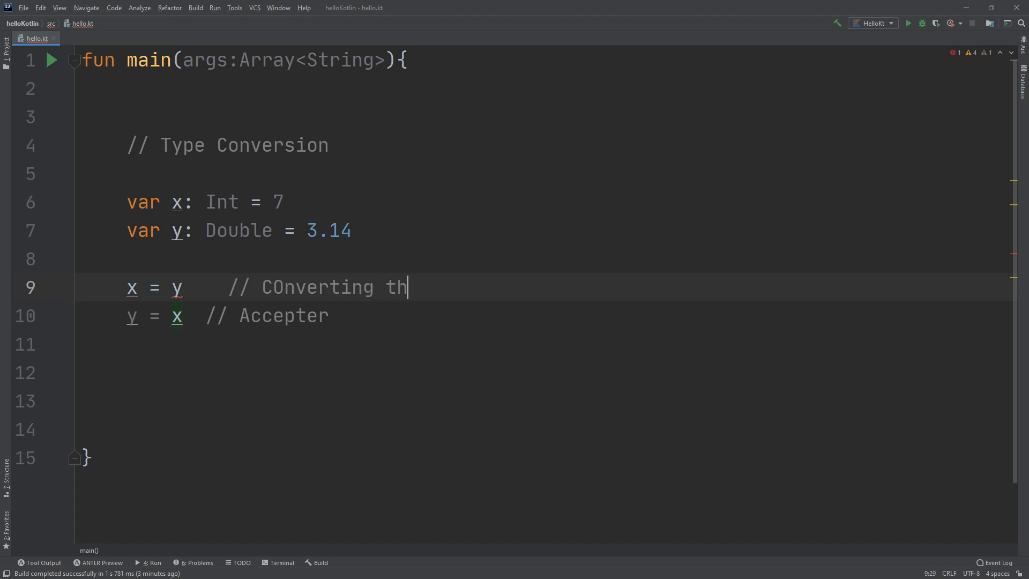
type("e type: integer")
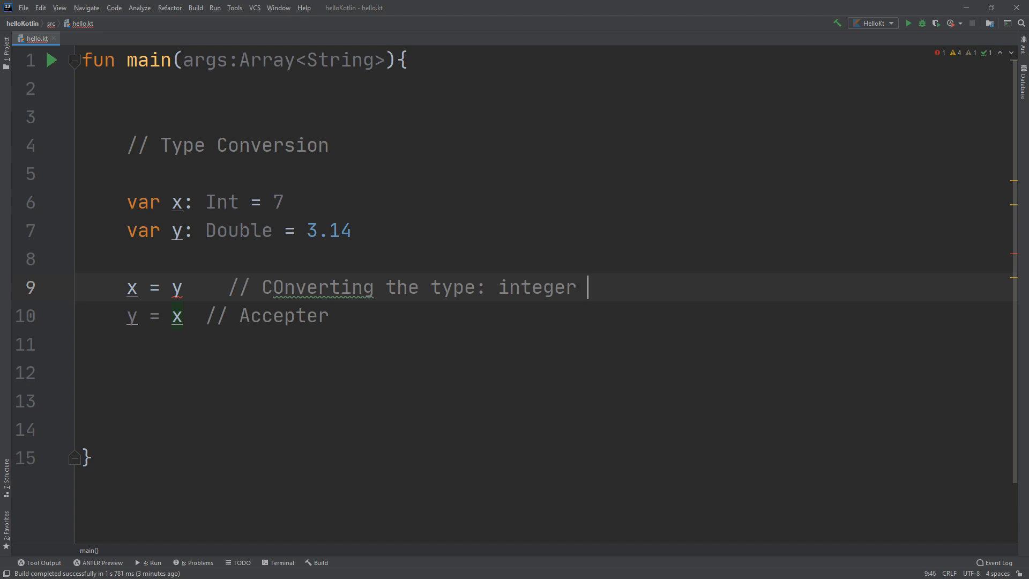
type("= decimal")
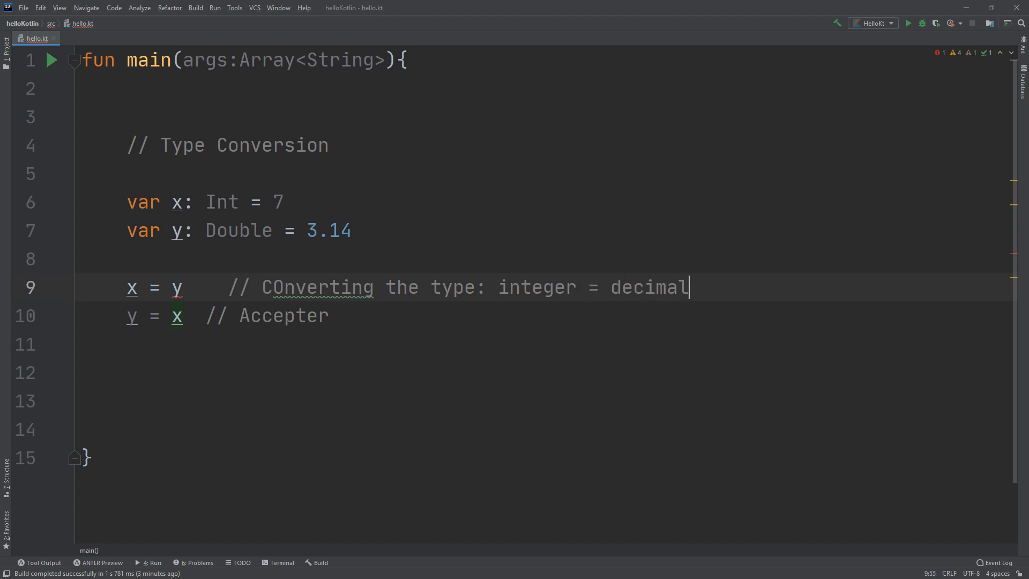
type(".toInt")
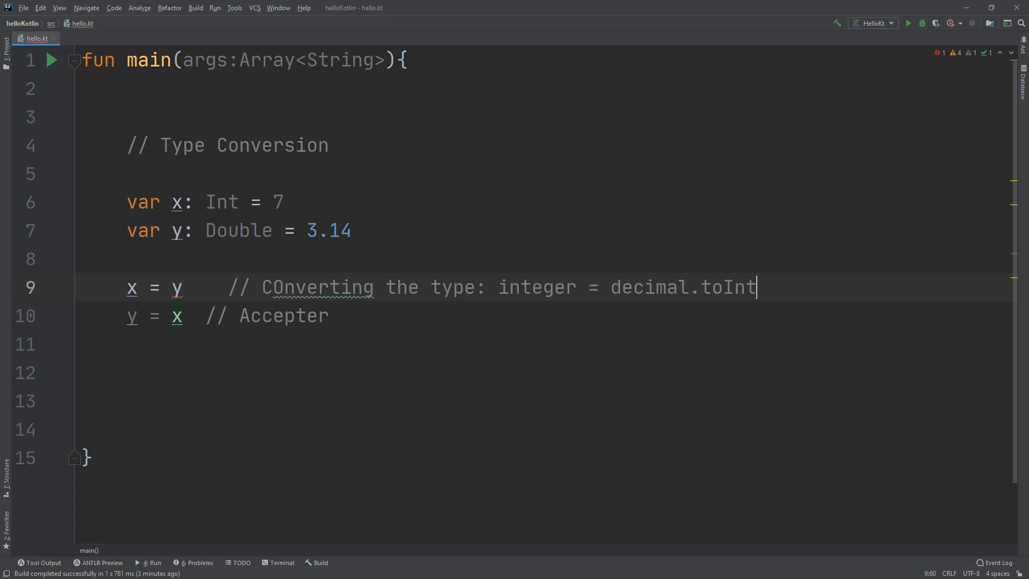
type("()")
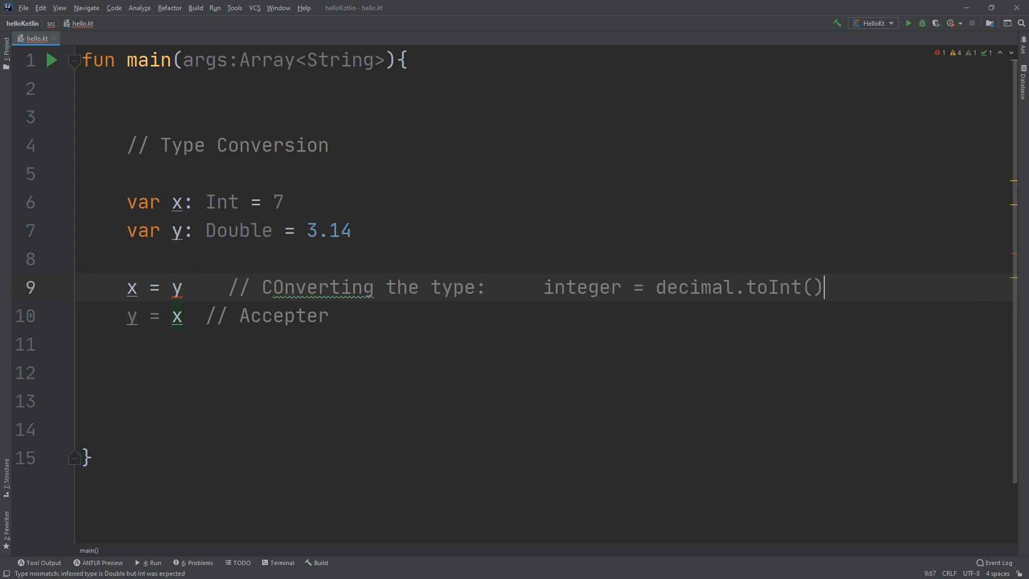
Add x = y.toInt() on a new line and begin typing print(x).
key("Enter")
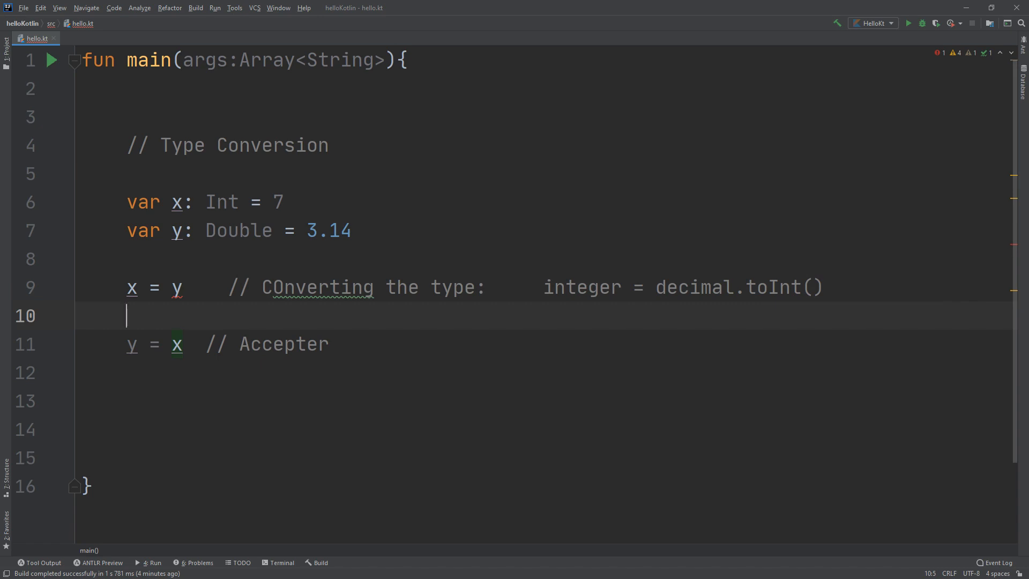
type("x =")
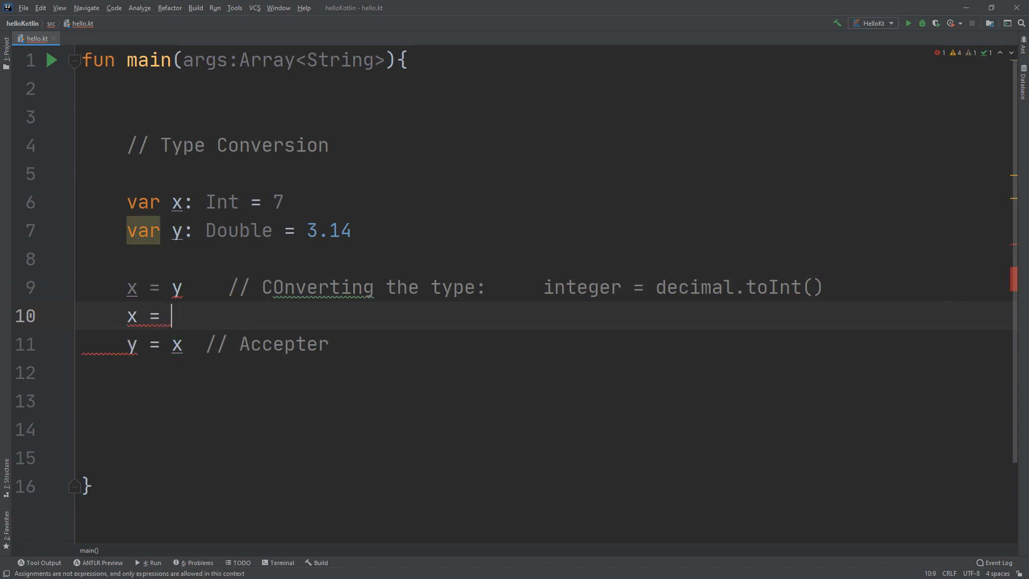
type("y.toInt(")
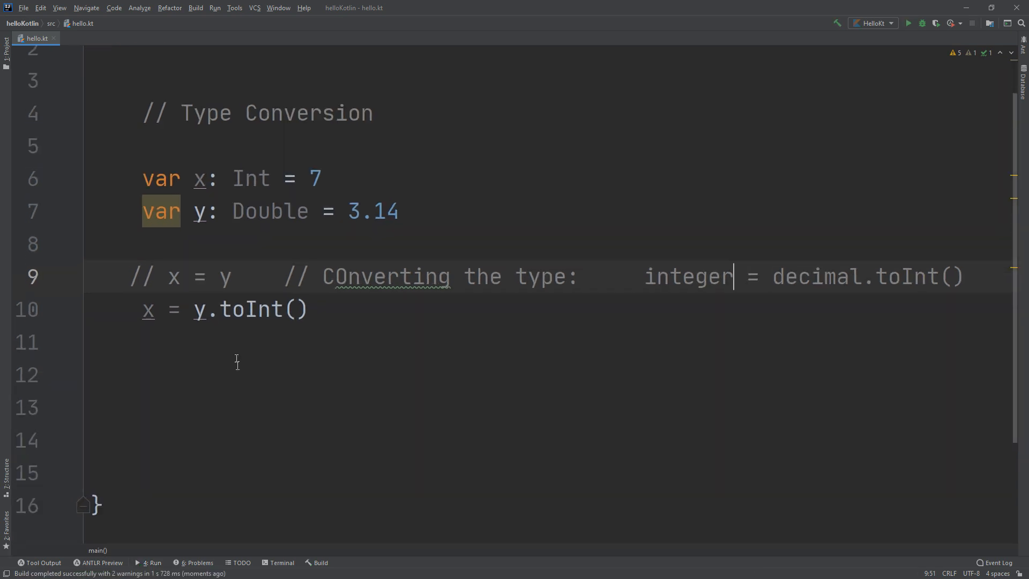
type("print(x")
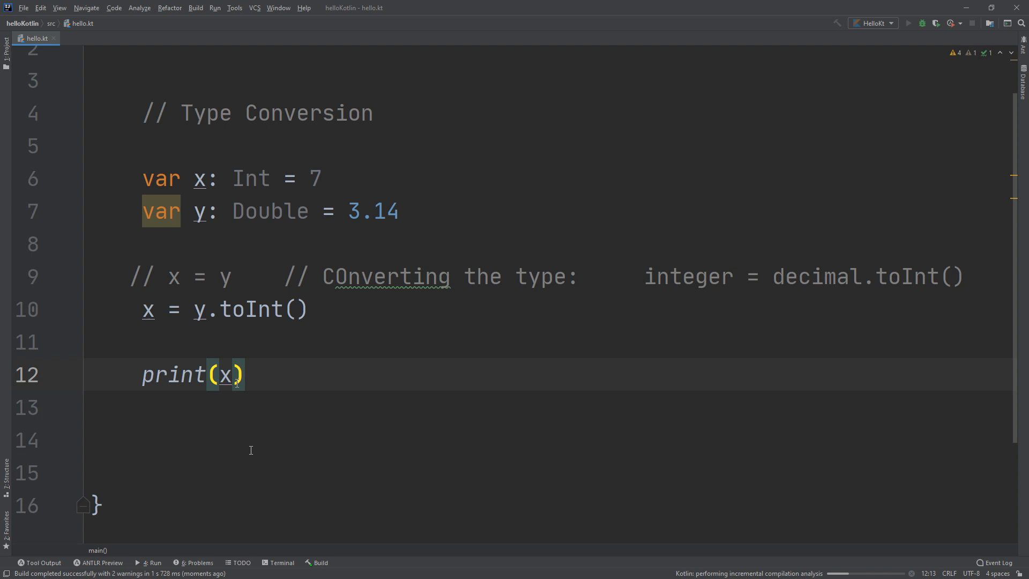
Run HelloKt, printing 3 and finishing with exit code 0.
left_click(909, 23)
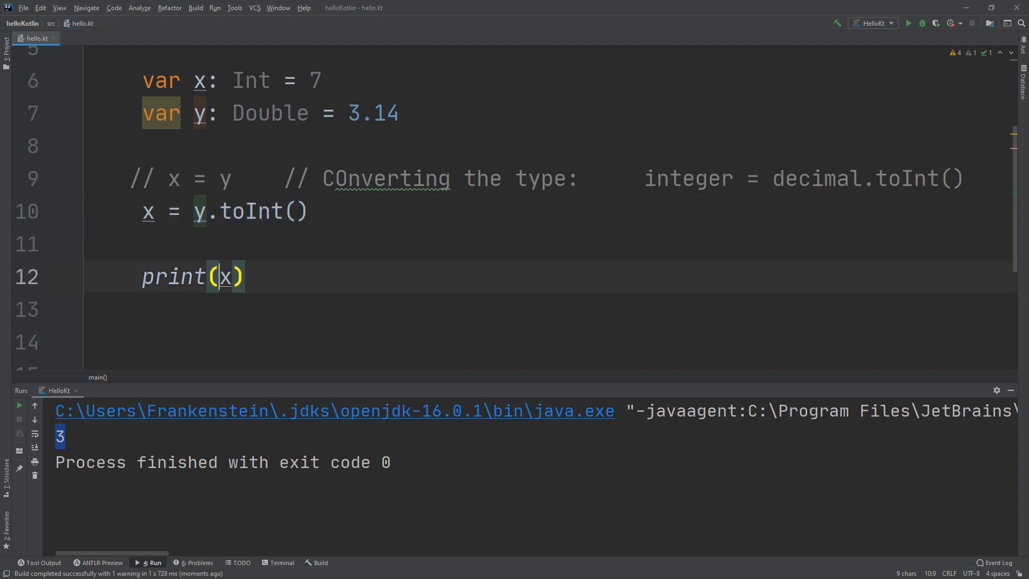
Briefly type y = x on line 11, then select y in x = y.toInt().
left_click(206, 212)
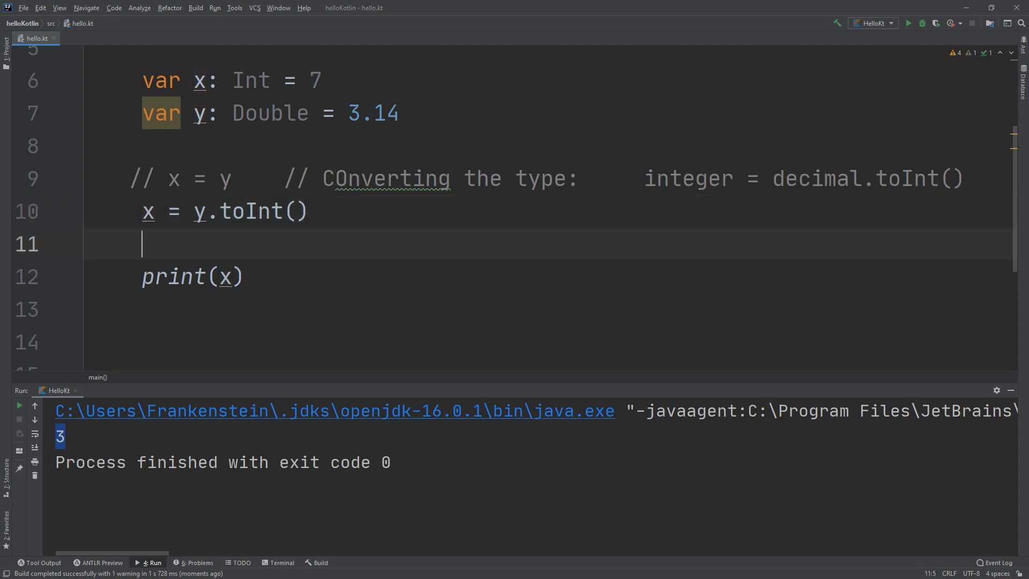
type("y =")
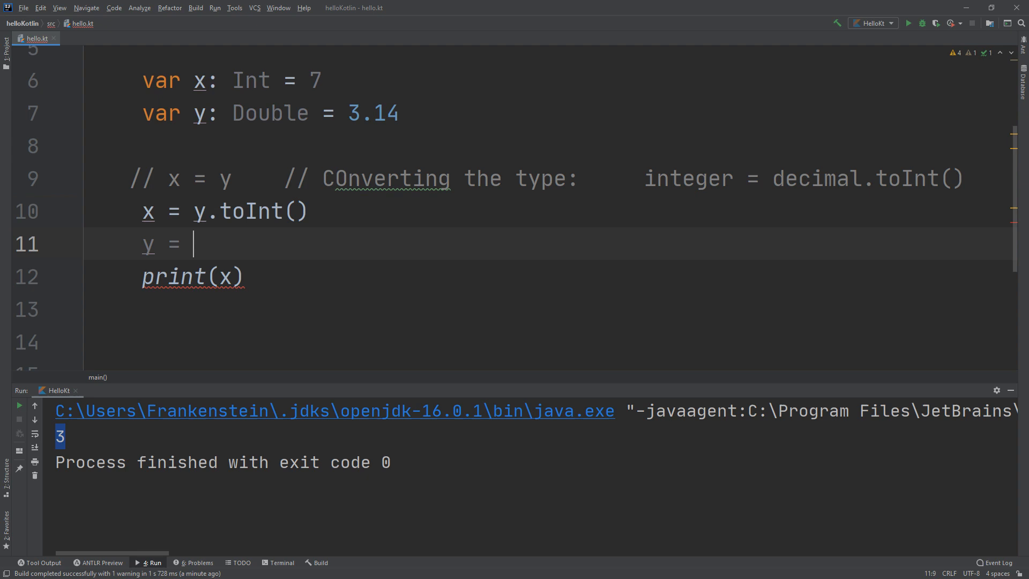
type("x")
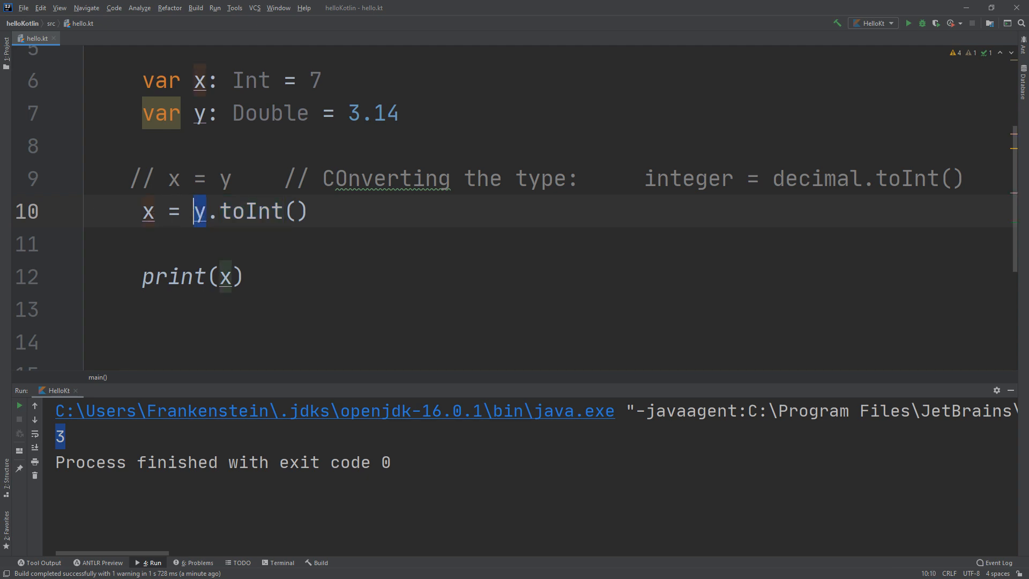
double_click(274, 211)
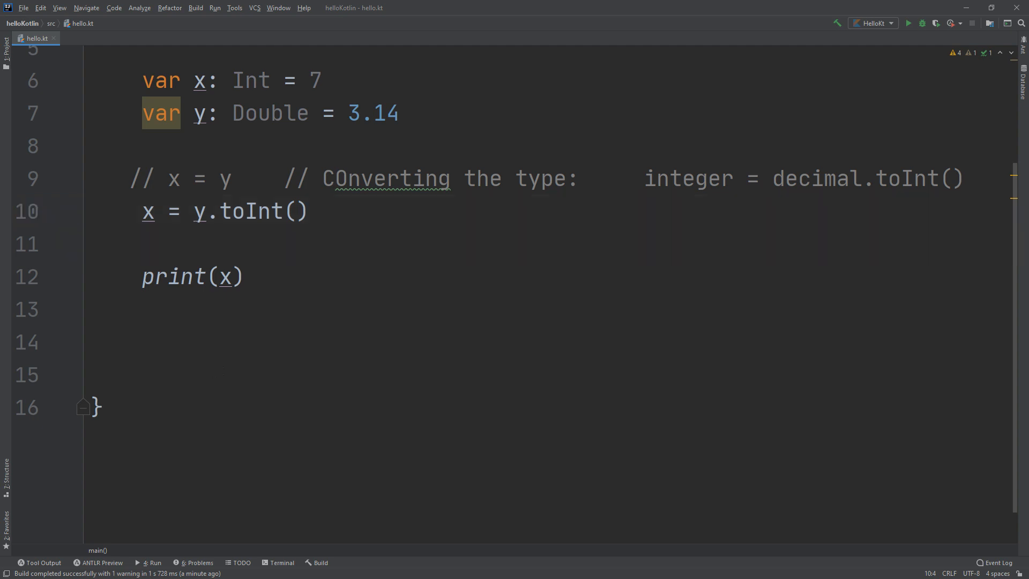
left_click(160, 373)
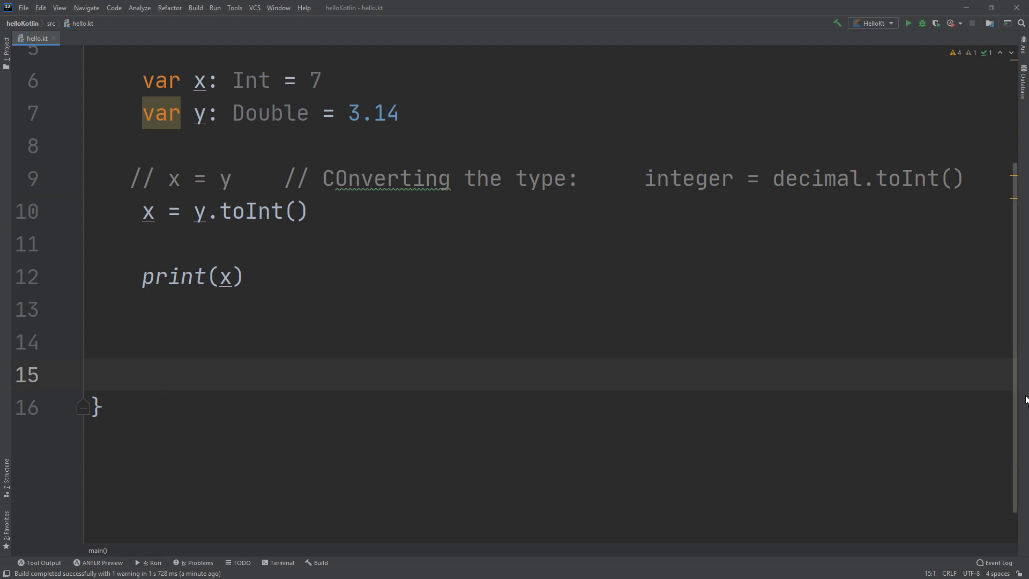
mouse_move(163, 209)
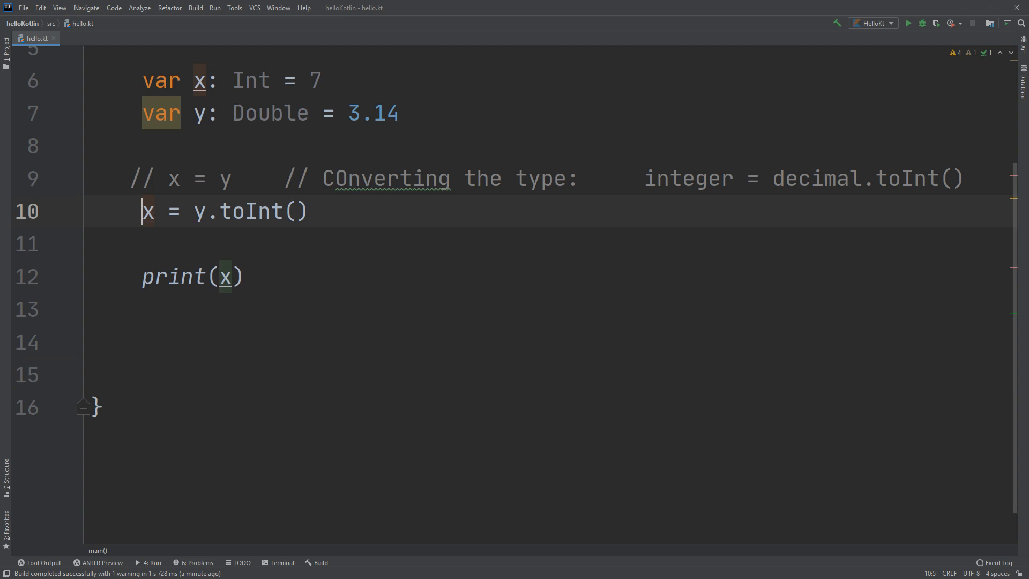
type("P")
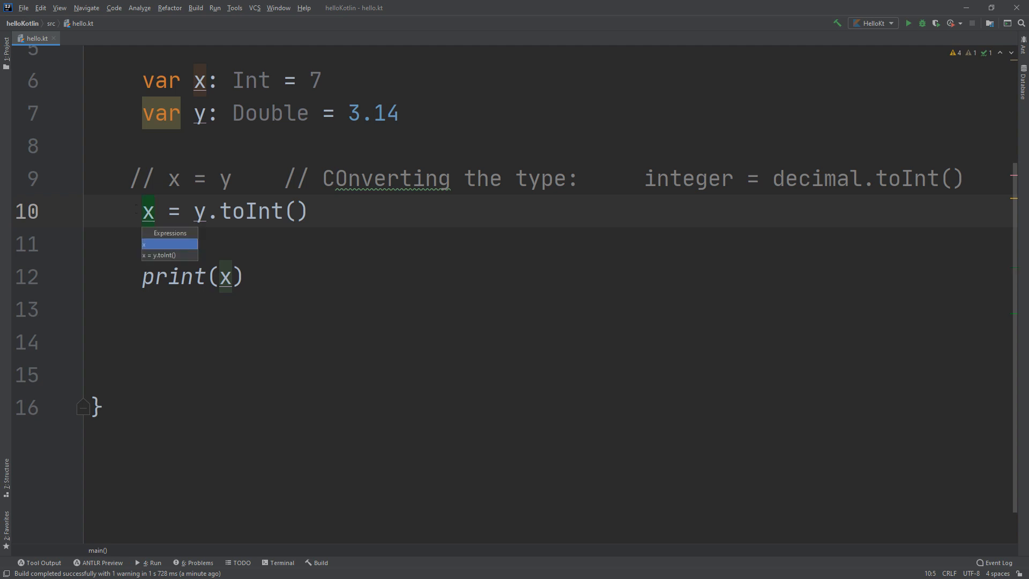
mouse_move(159, 255)
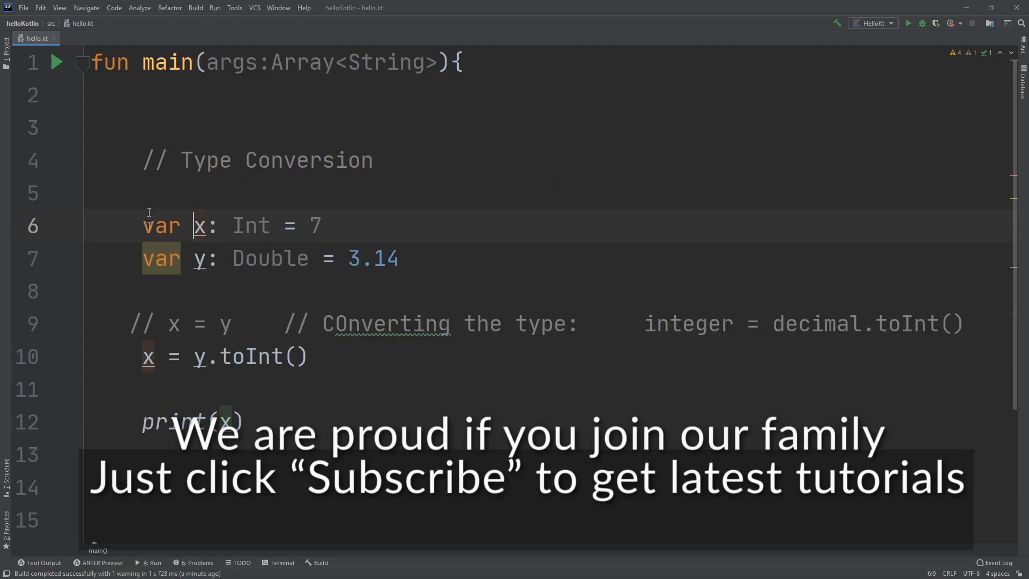
Scroll down and select x in x = y.toInt() to see its inferred Int type.
scroll("down", 3)
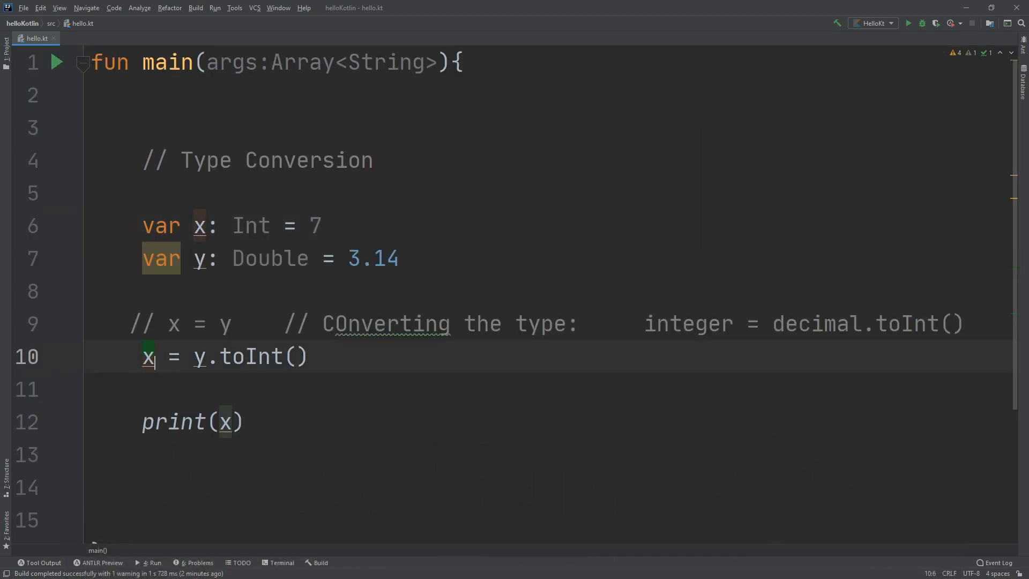
double_click(147, 357)
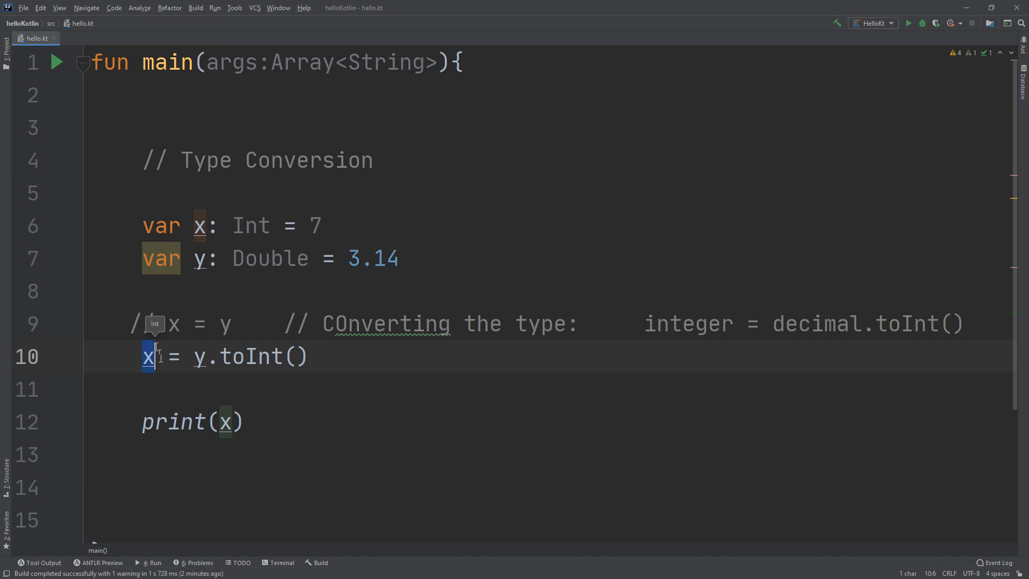